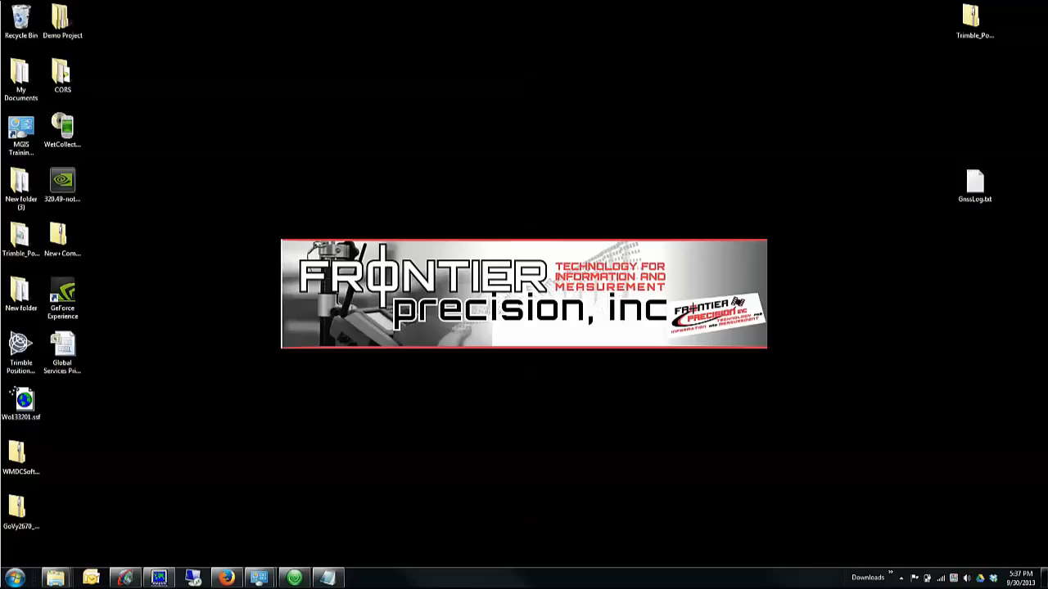
Visit the Frontier Precision support downloads page, then bring up Windows Mobile Device Center.
left_click(225, 577)
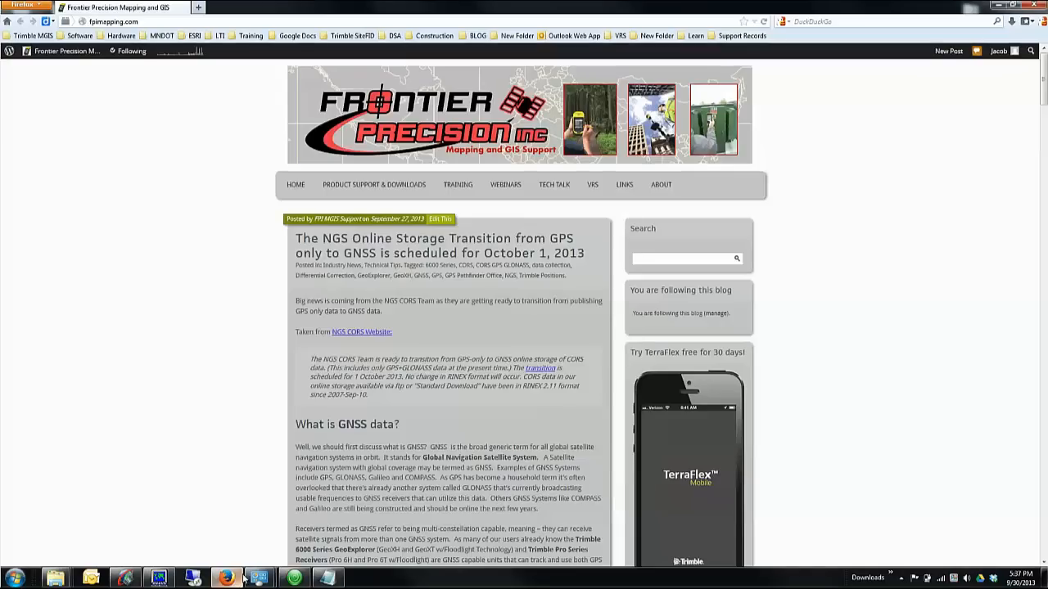
mouse_move(365, 199)
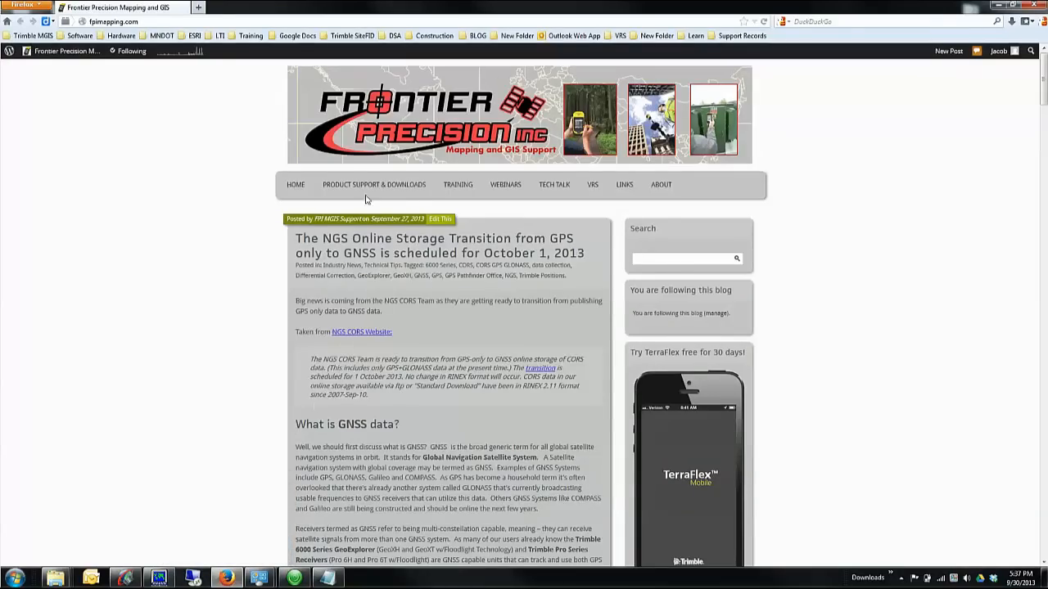
left_click(373, 184)
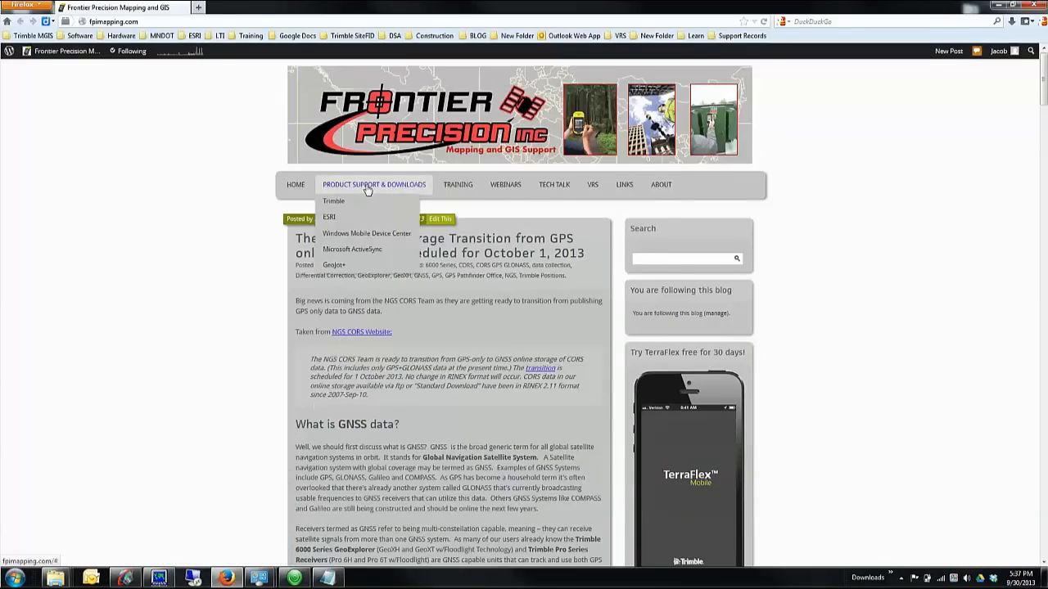
mouse_move(366, 234)
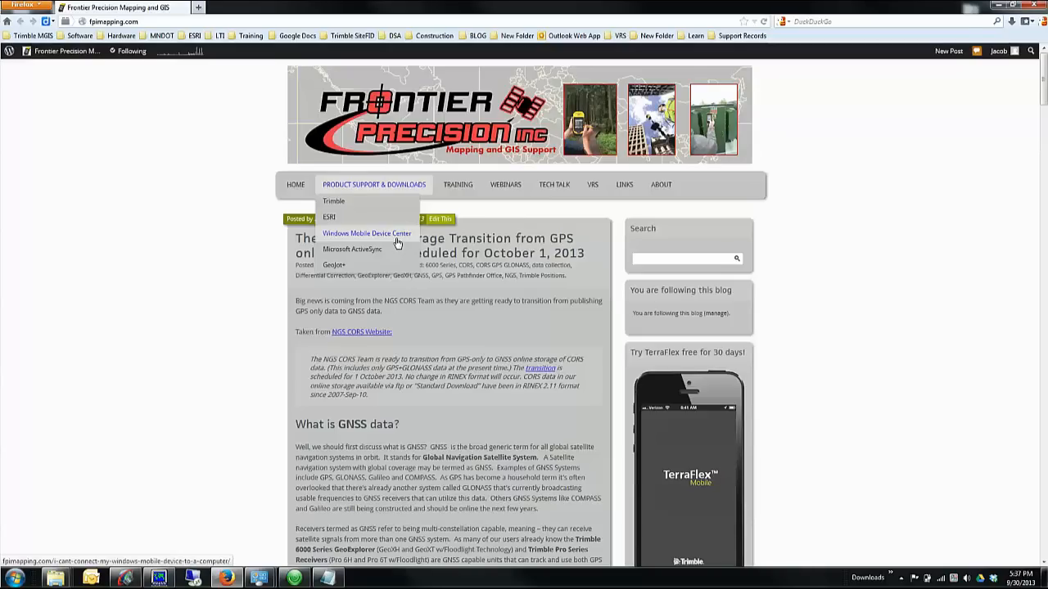
mouse_move(392, 248)
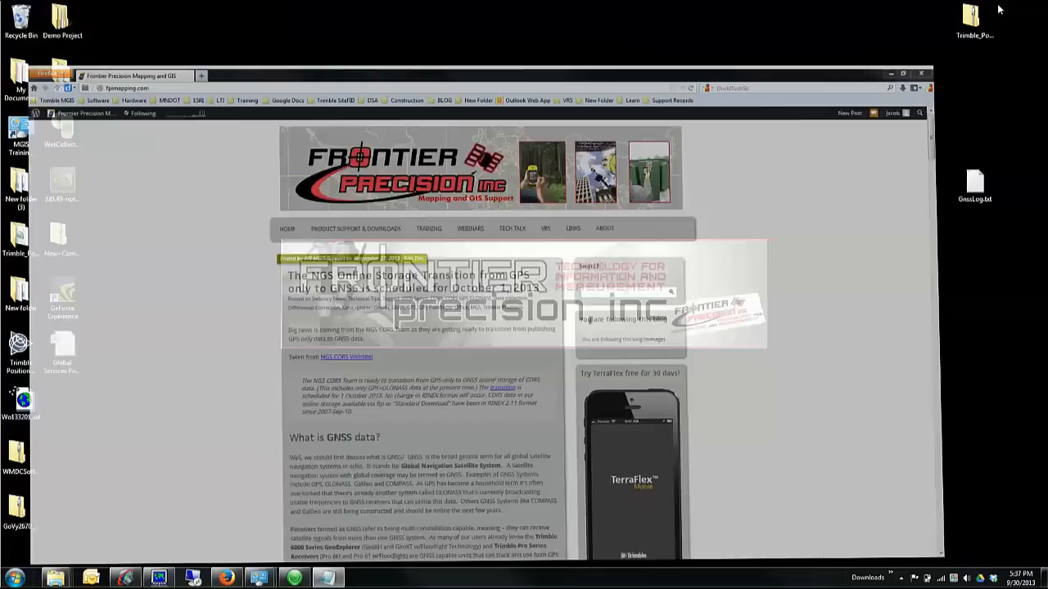
left_click(889, 74)
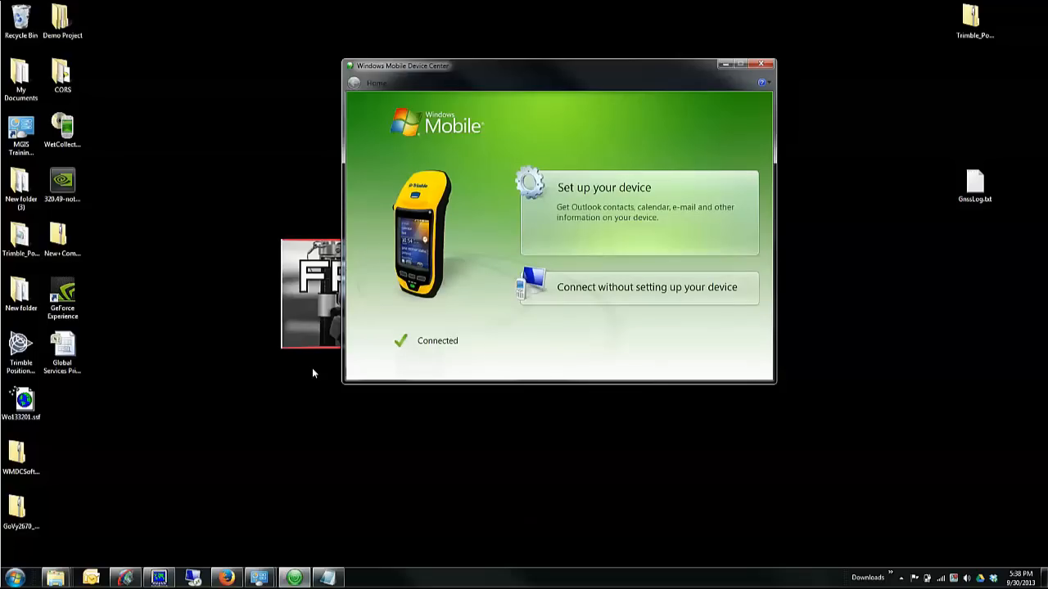
mouse_move(525, 335)
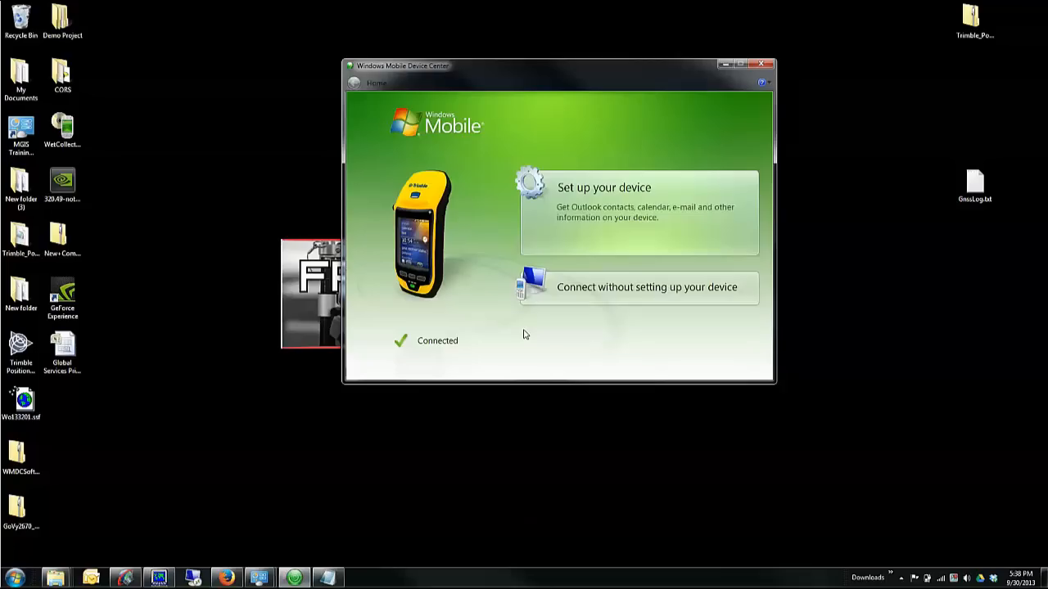
mouse_move(602, 312)
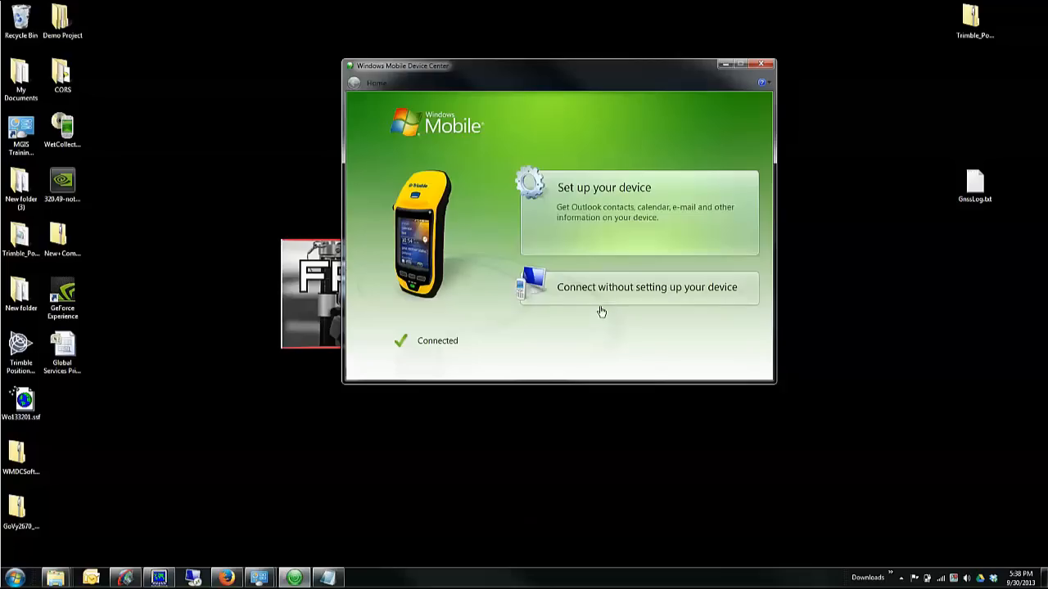
mouse_move(604, 305)
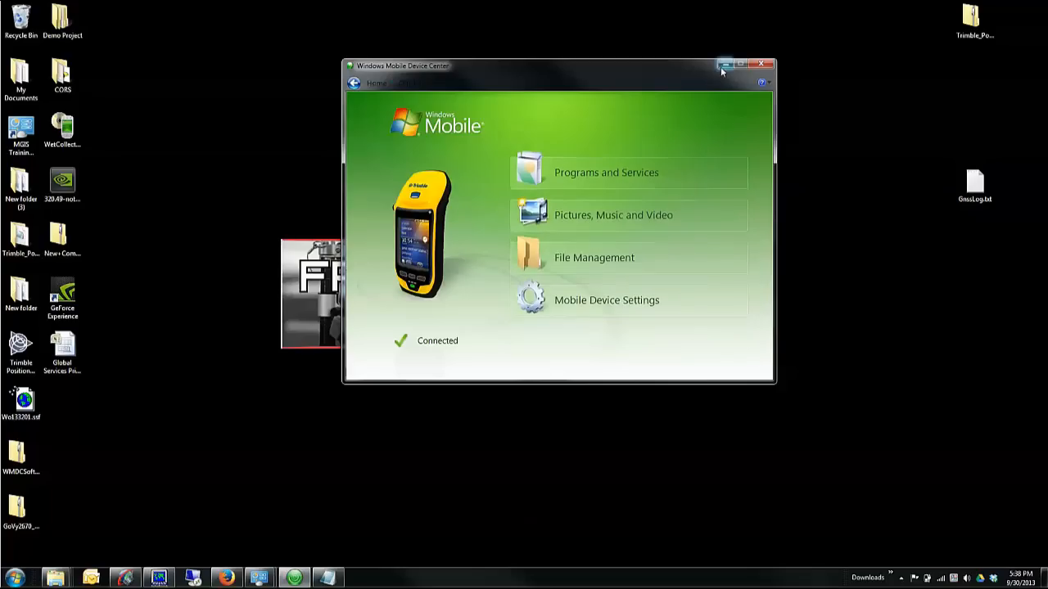
mouse_move(724, 65)
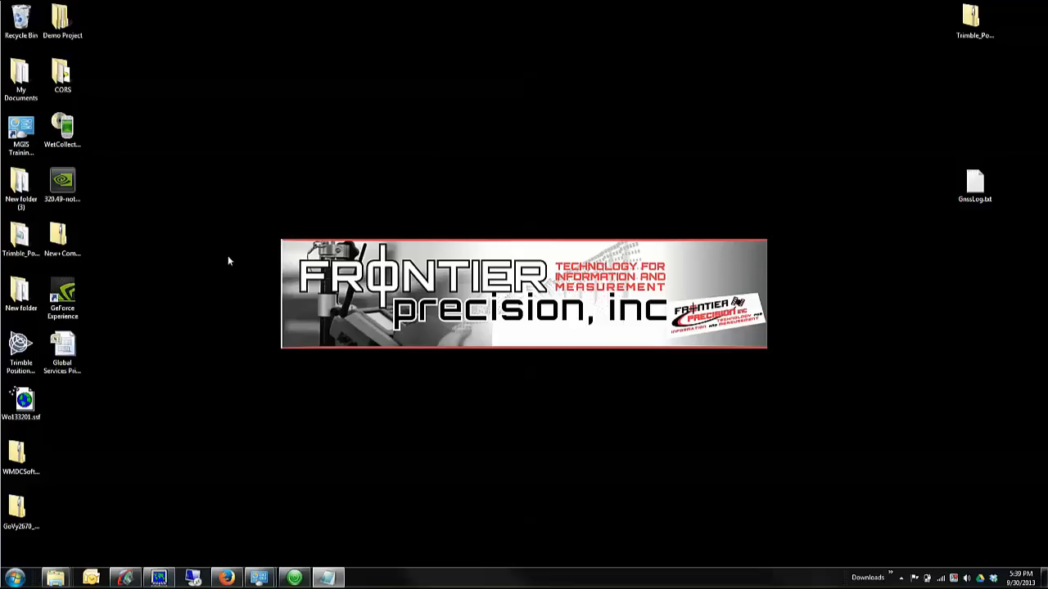
mouse_move(215, 273)
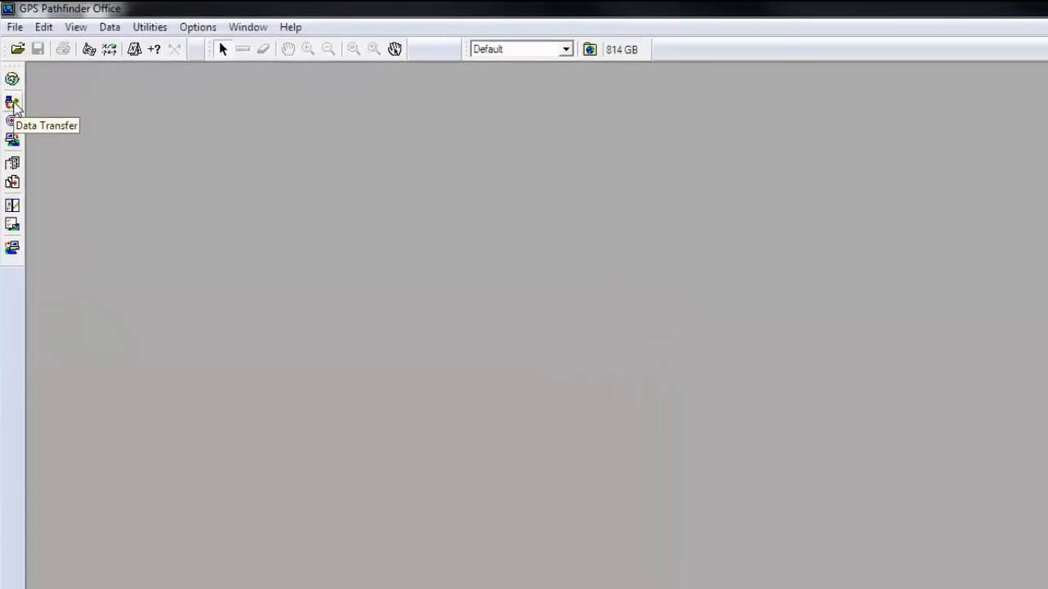
Open the Utilities menu in GPS Pathfinder Office to reach Data Transfer.
left_click(149, 27)
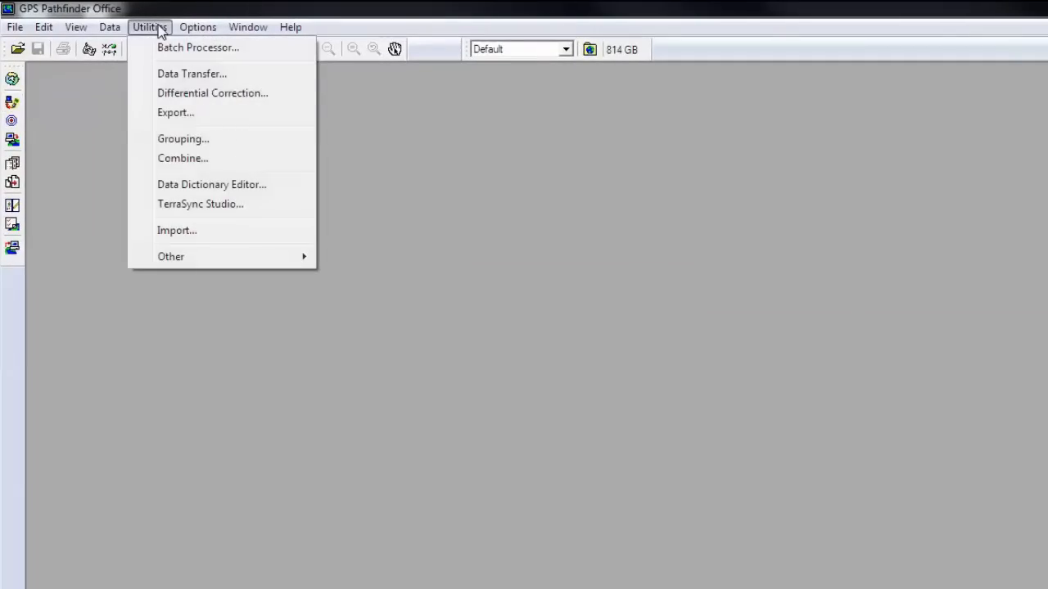
mouse_move(192, 74)
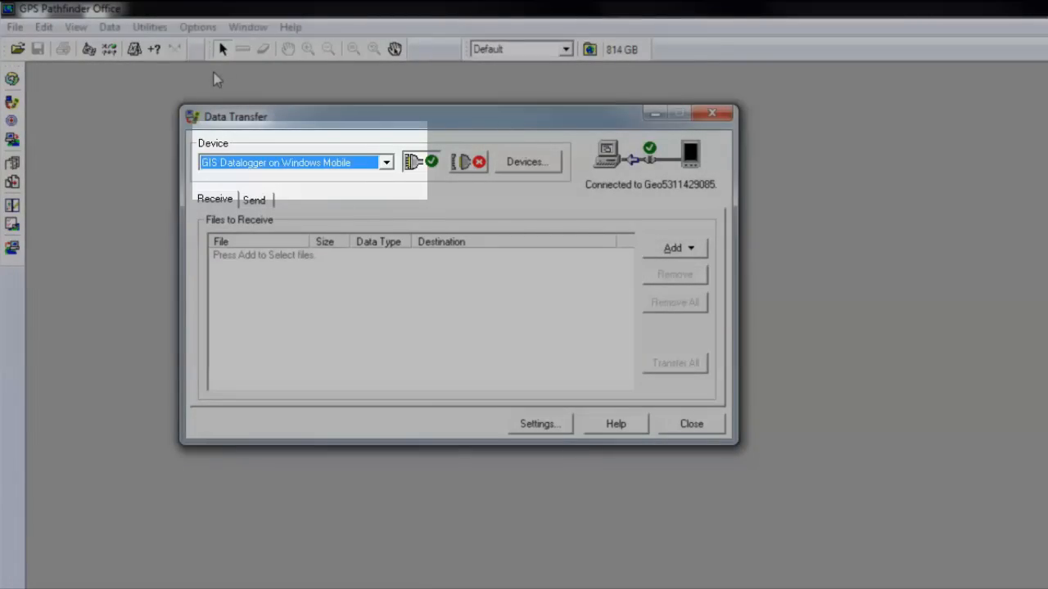
mouse_move(286, 166)
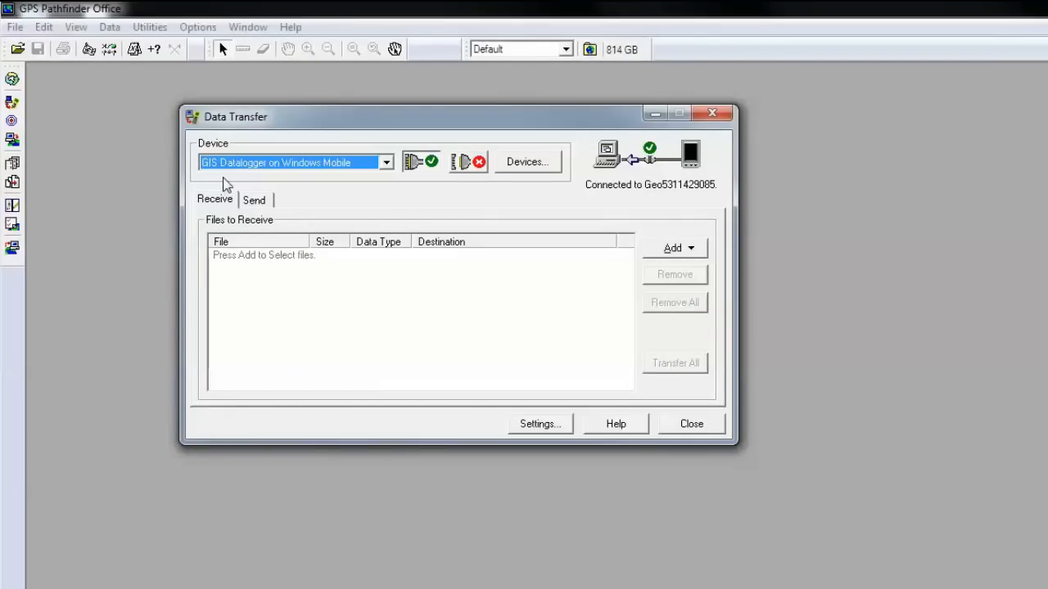
mouse_move(367, 184)
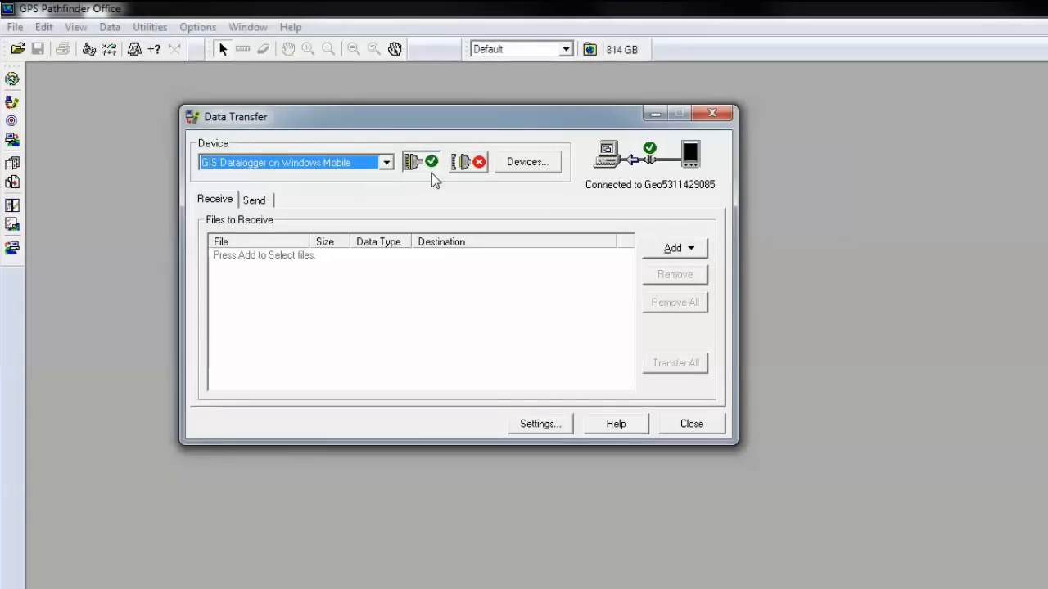
mouse_move(471, 174)
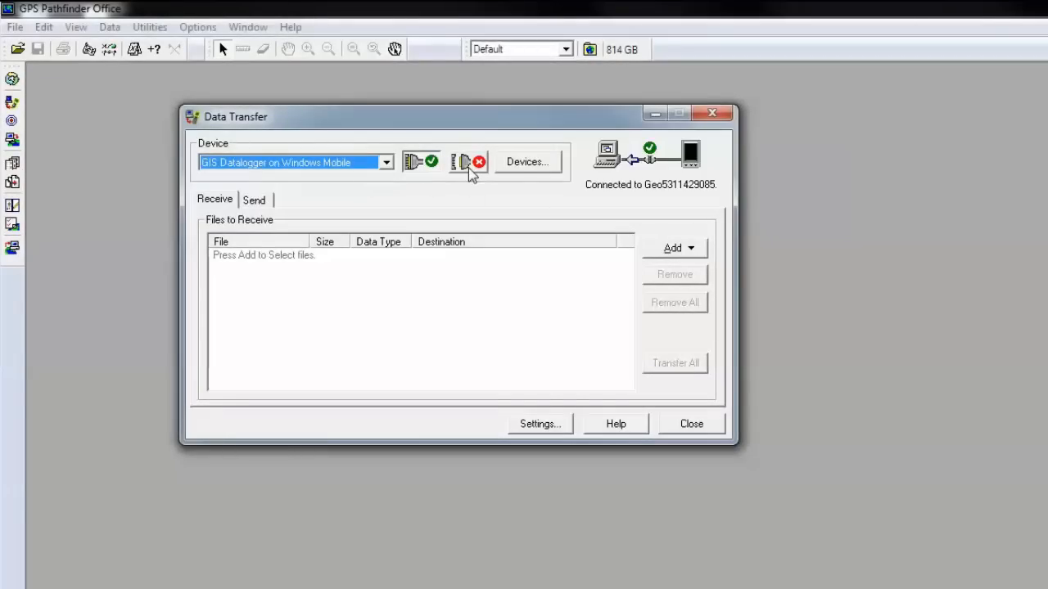
mouse_move(468, 161)
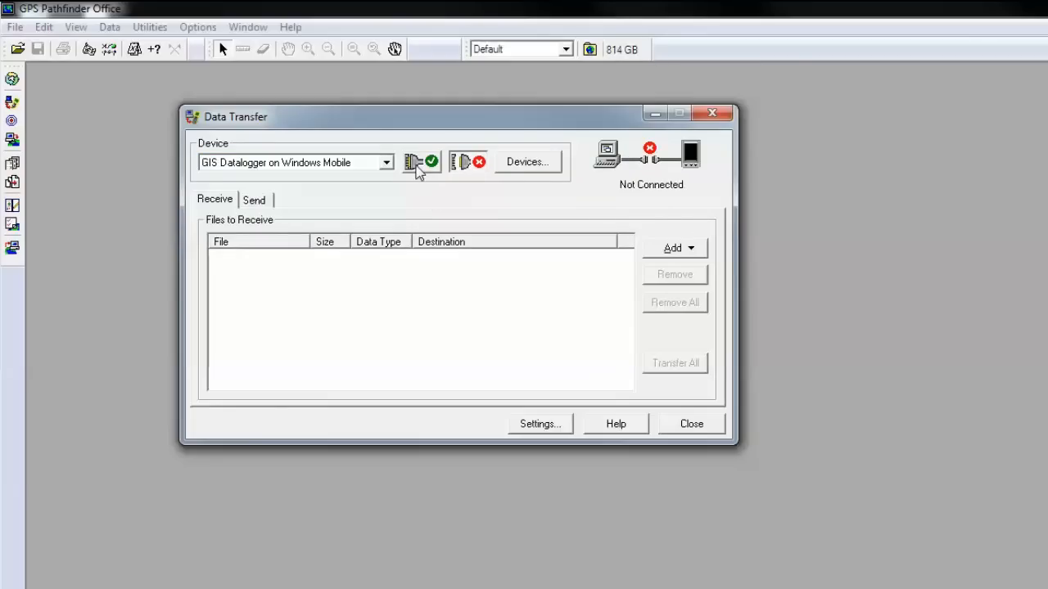
Reconnect Data Transfer to the GIS Datalogger on Windows Mobile.
left_click(420, 162)
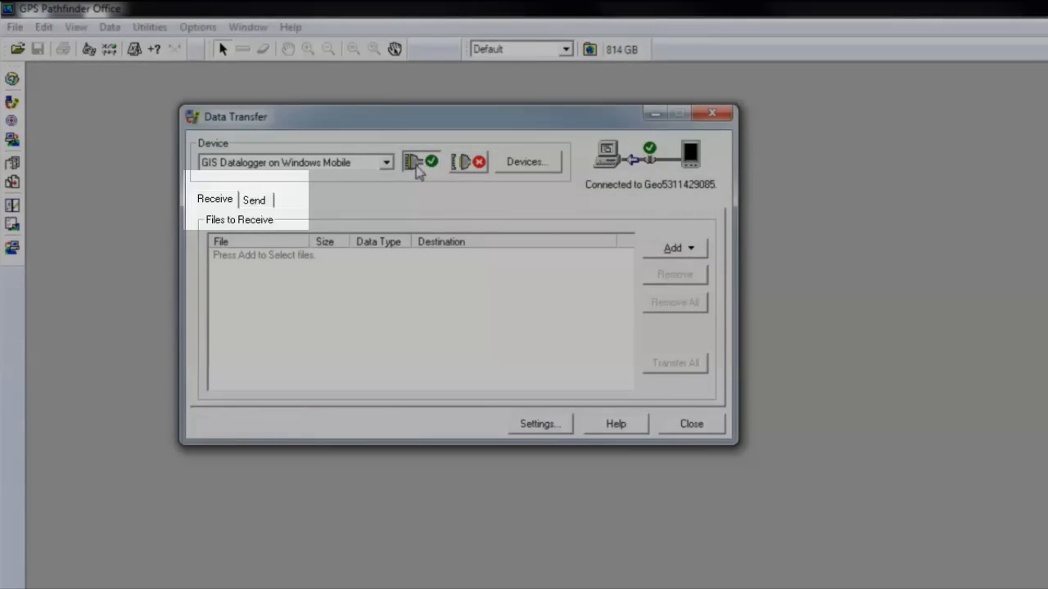
left_click(253, 200)
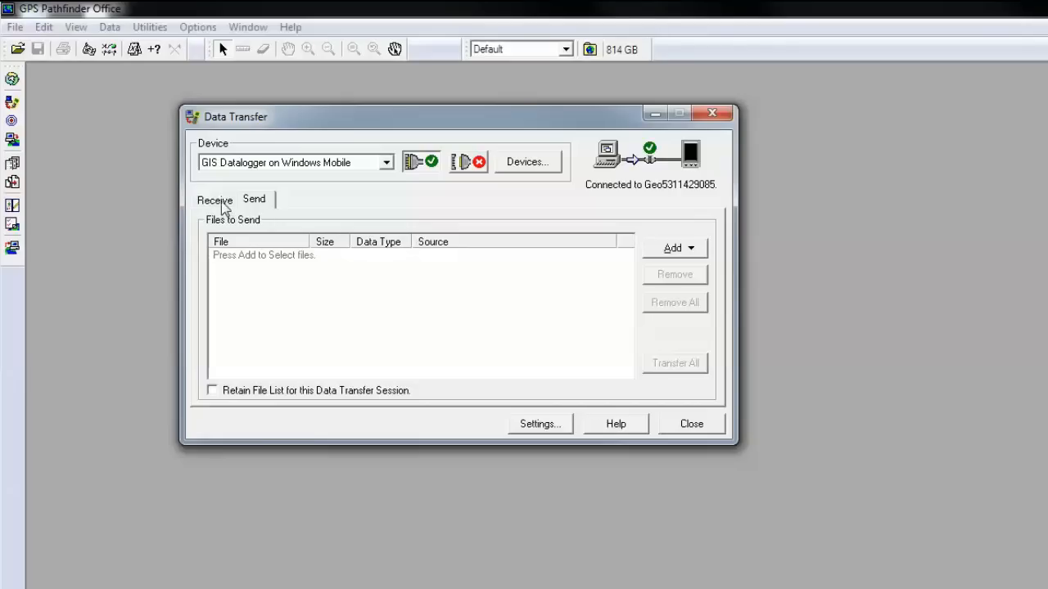
left_click(214, 200)
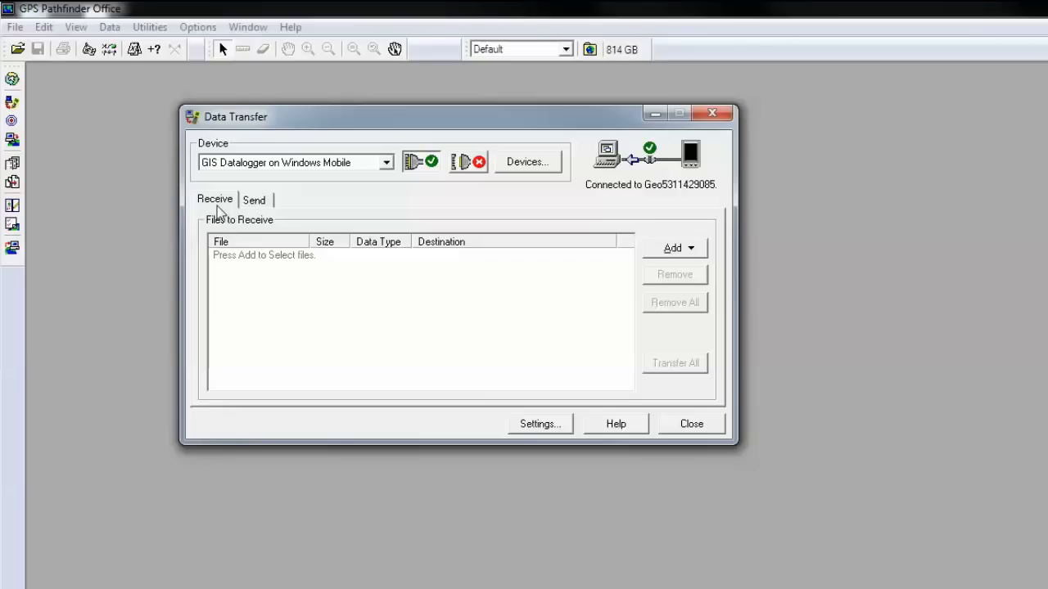
mouse_move(214, 207)
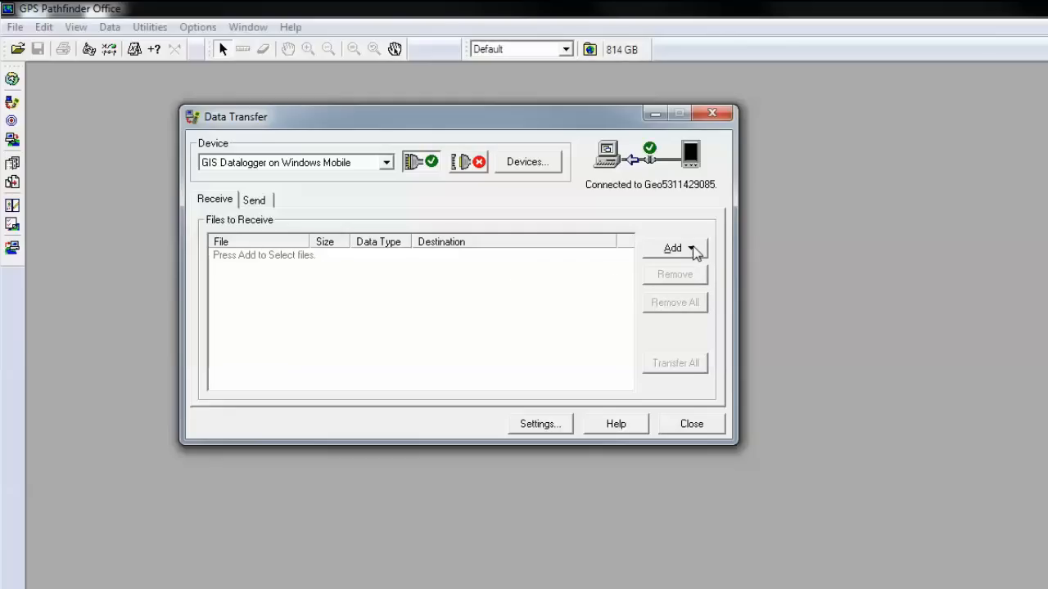
left_click(673, 248)
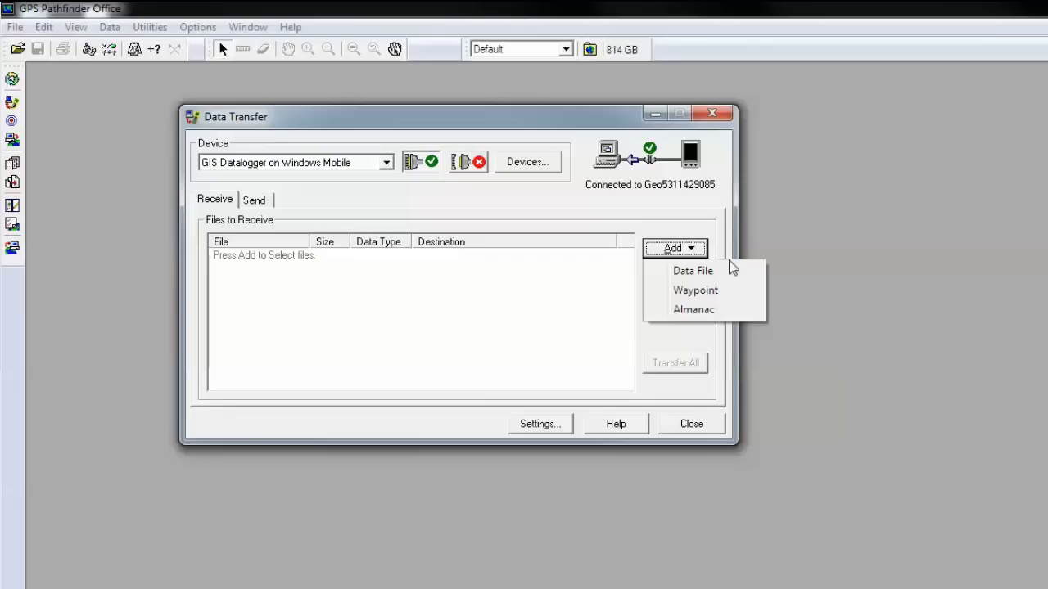
mouse_move(693, 270)
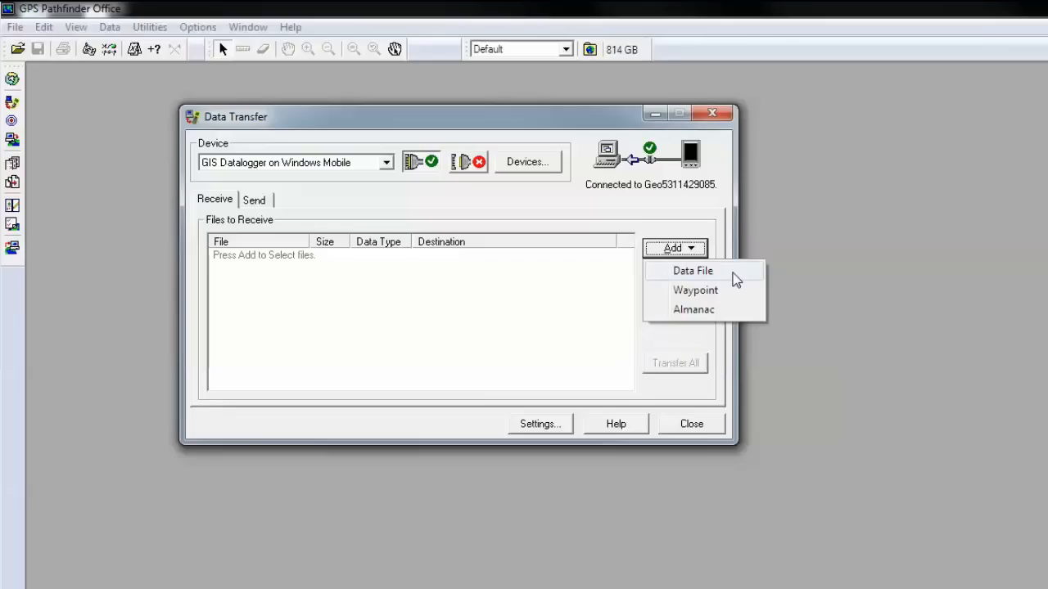
left_click(693, 271)
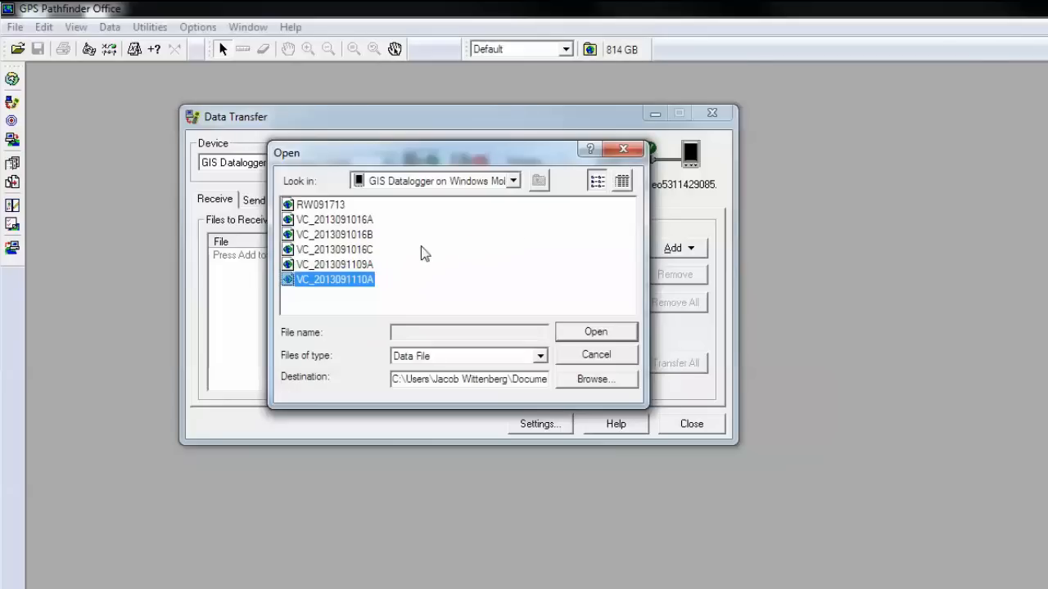
left_click(334, 264)
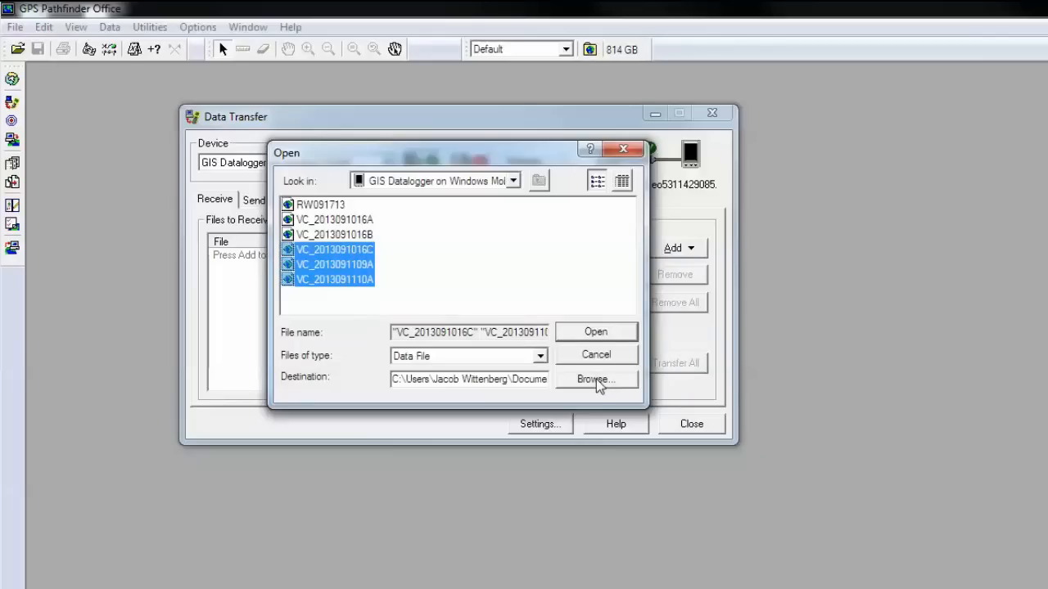
left_click(595, 379)
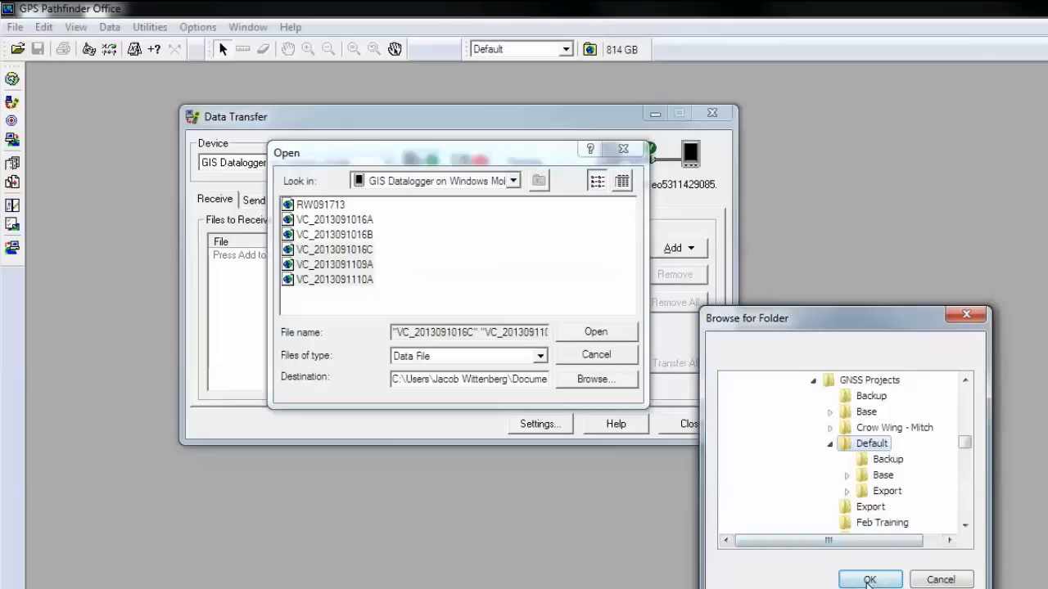
left_click(870, 579)
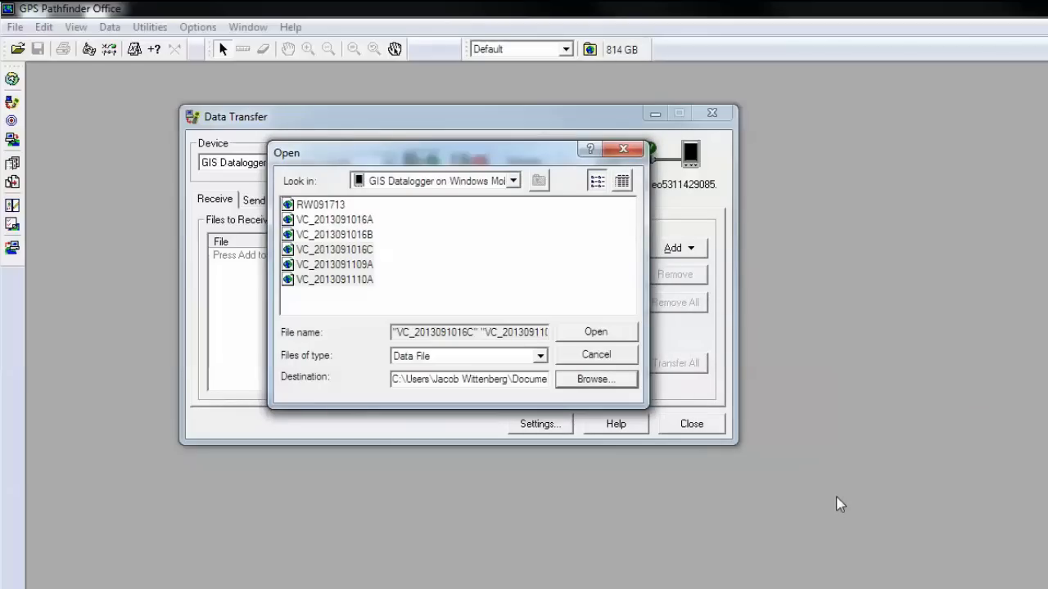
mouse_move(712, 392)
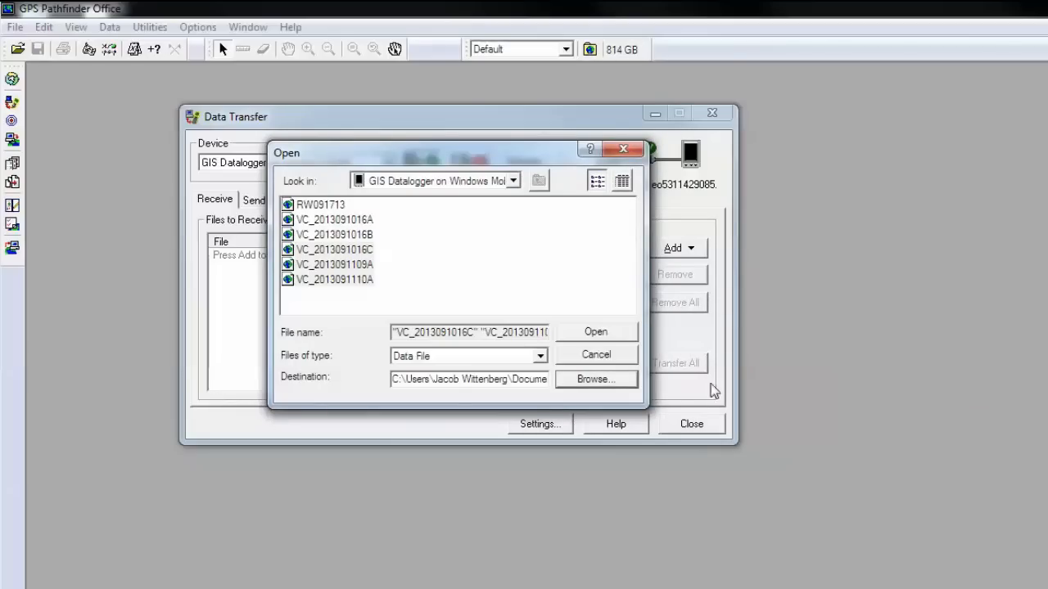
Put the three selected VC files into the Receive list.
left_click(595, 331)
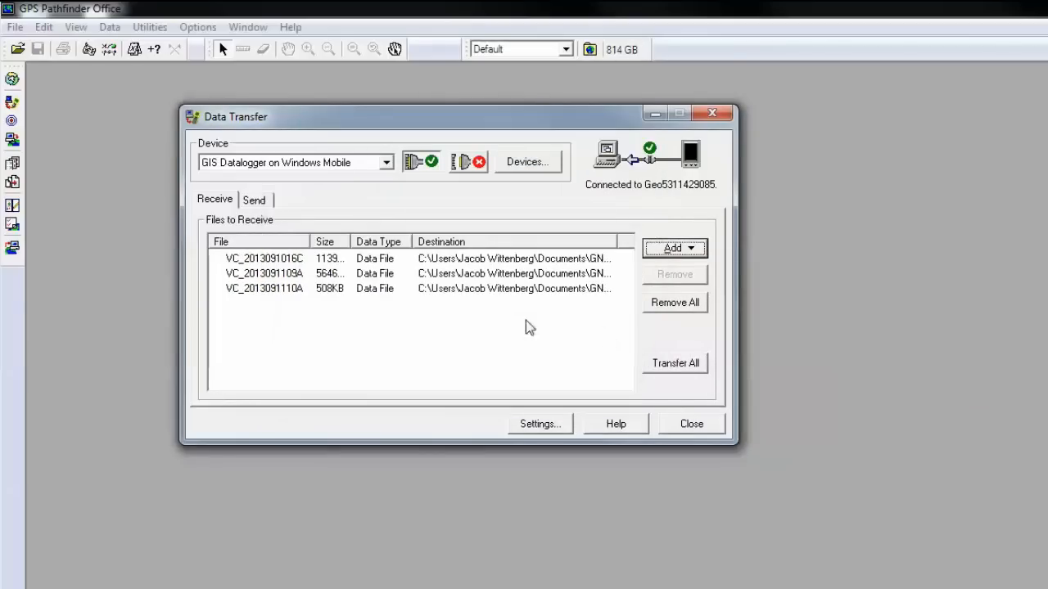
mouse_move(311, 306)
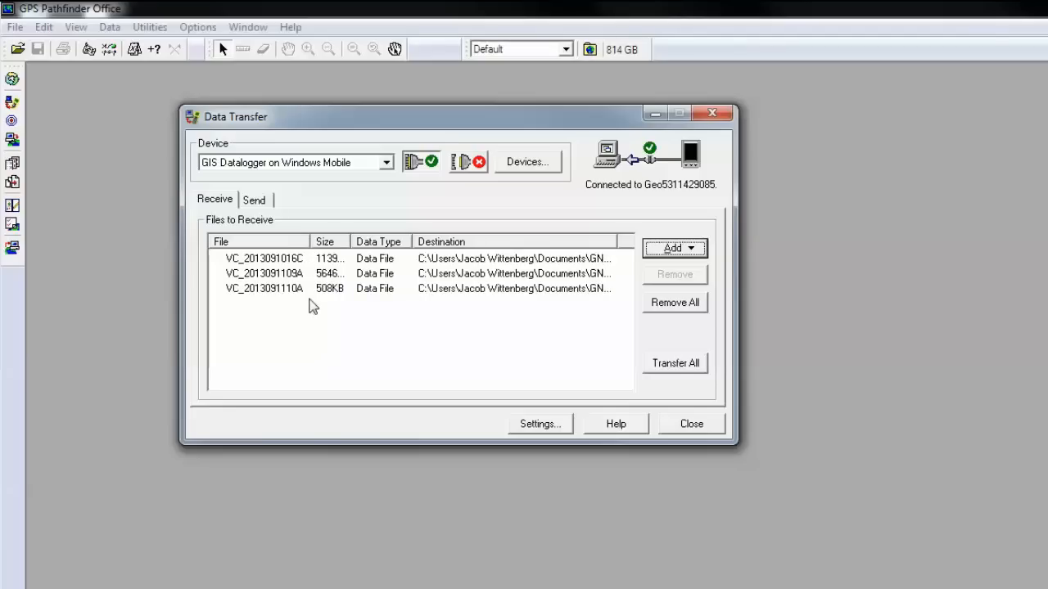
mouse_move(407, 337)
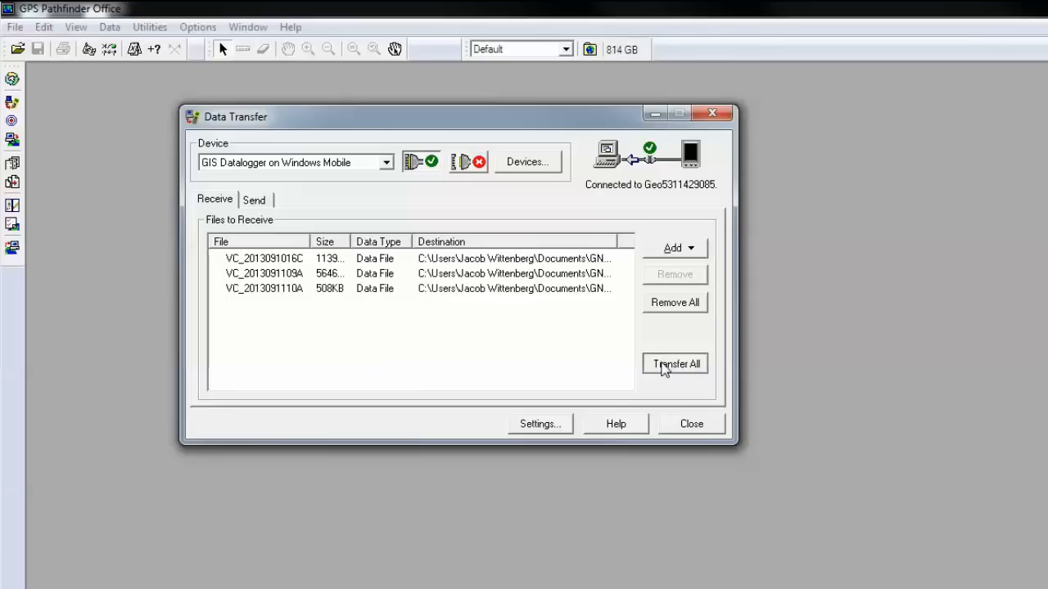
Transfer all three VC files to the PC and view the completed transfer's details.
left_click(674, 364)
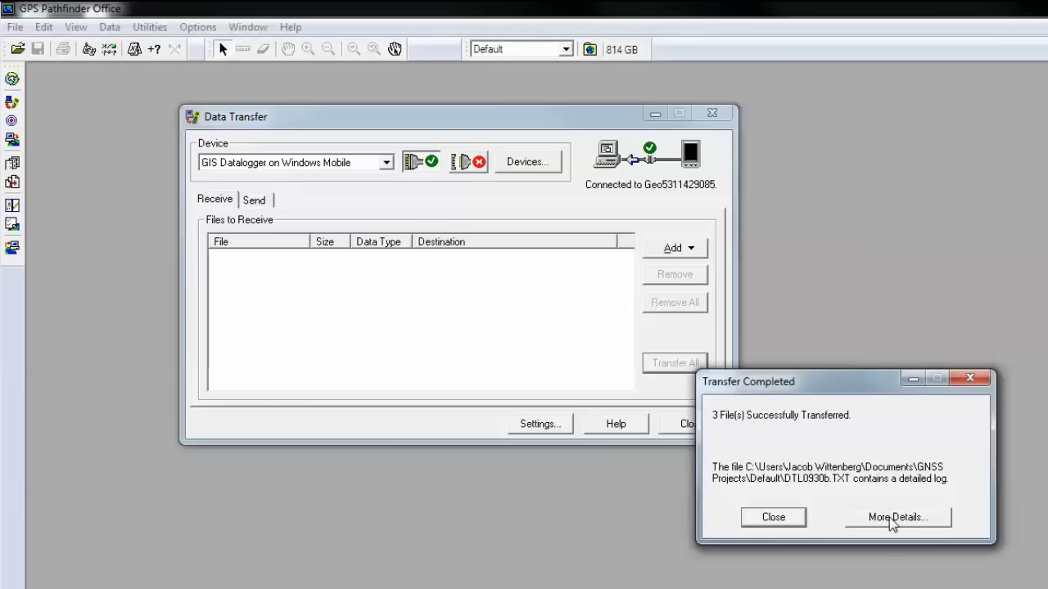
mouse_move(874, 540)
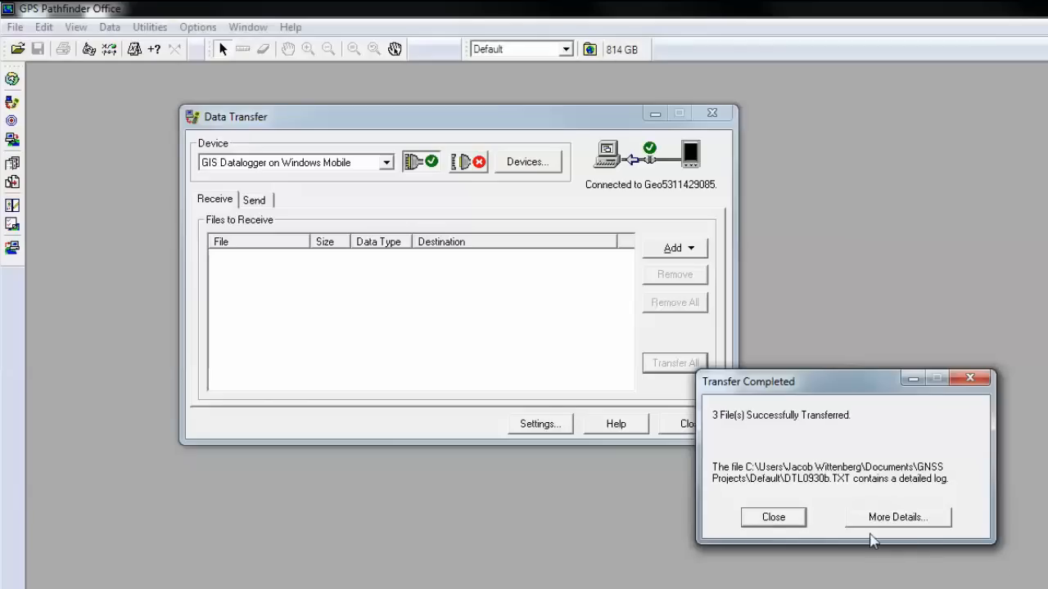
left_click(773, 517)
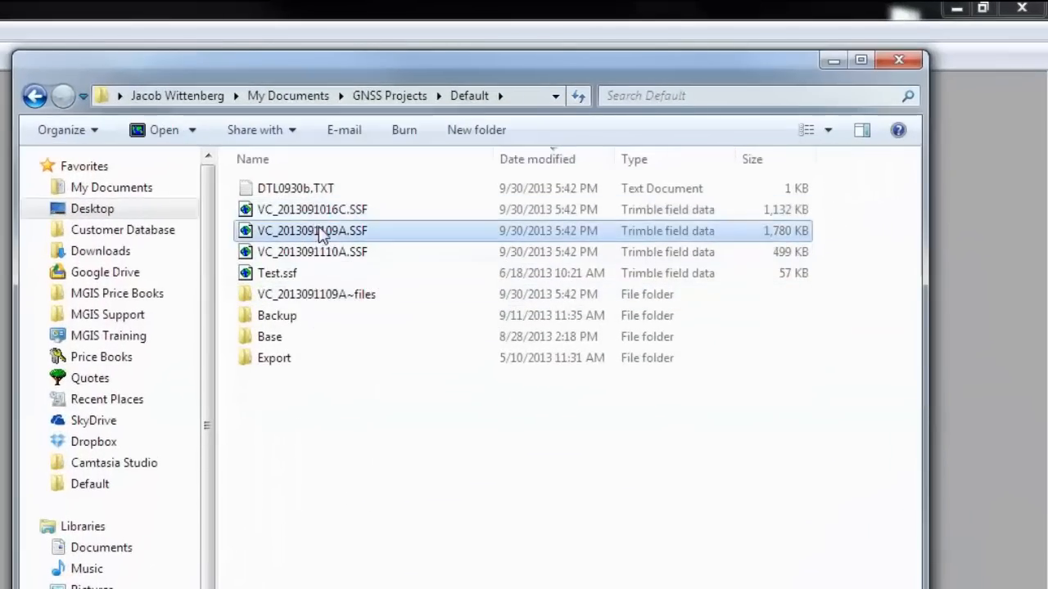
Close the Explorer window showing the received SSF files and transfer log.
left_click(311, 251)
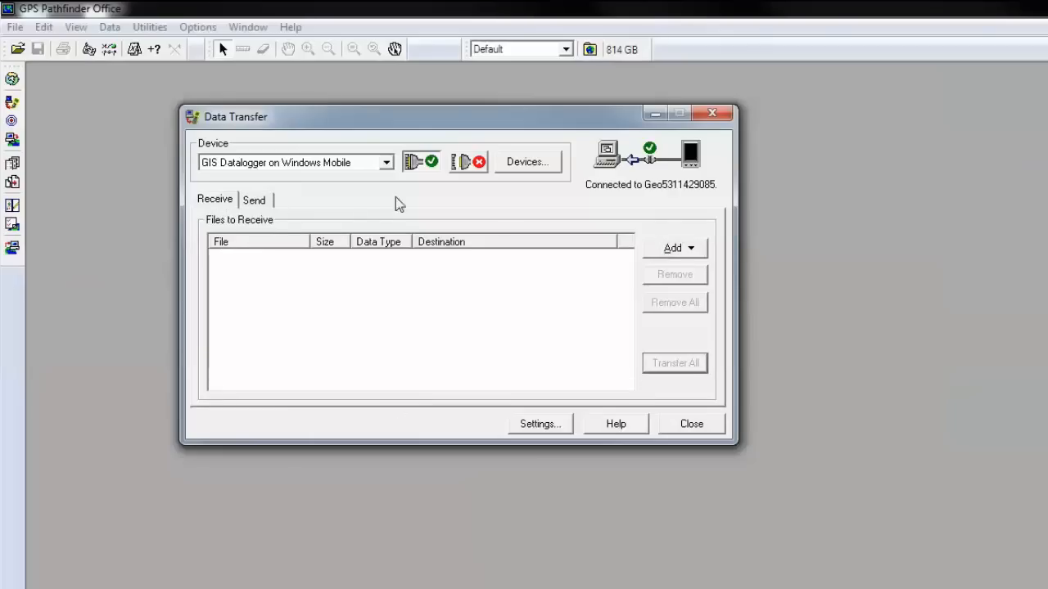
mouse_move(489, 211)
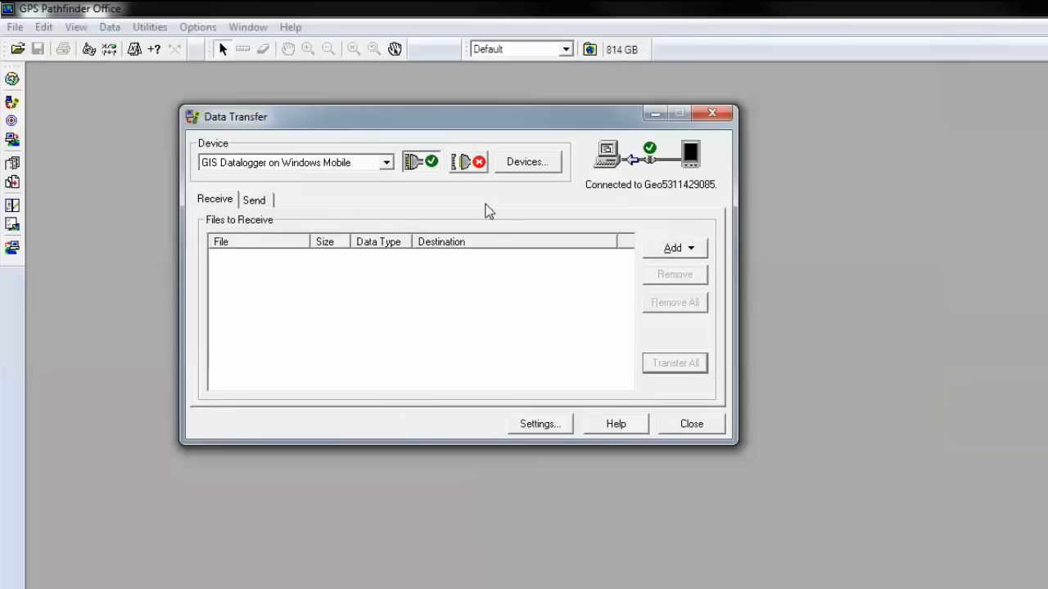
Switch Data Transfer to the Send side and choose to add a data file.
left_click(254, 199)
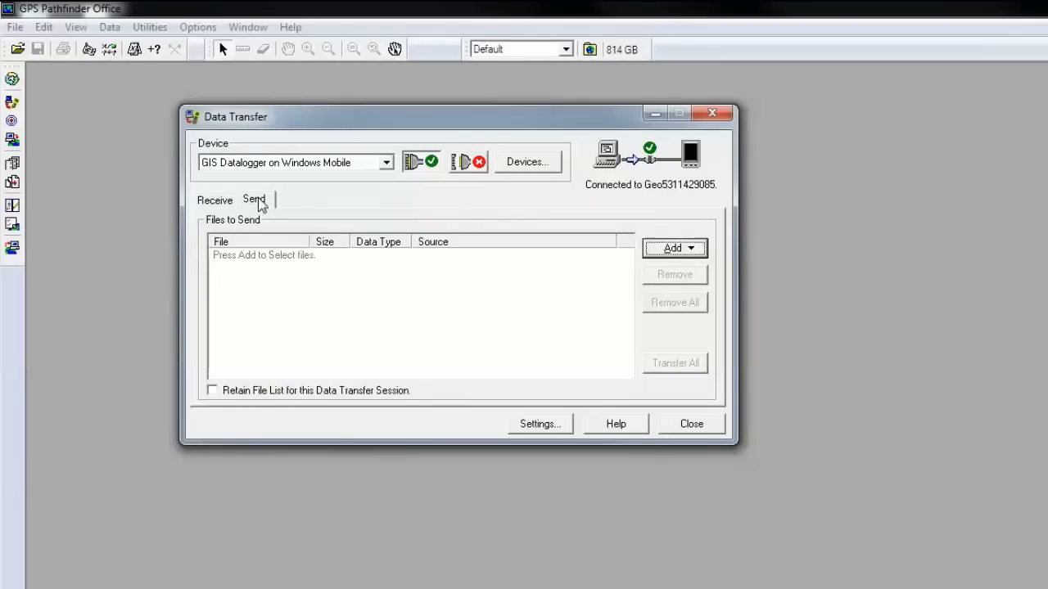
mouse_move(692, 252)
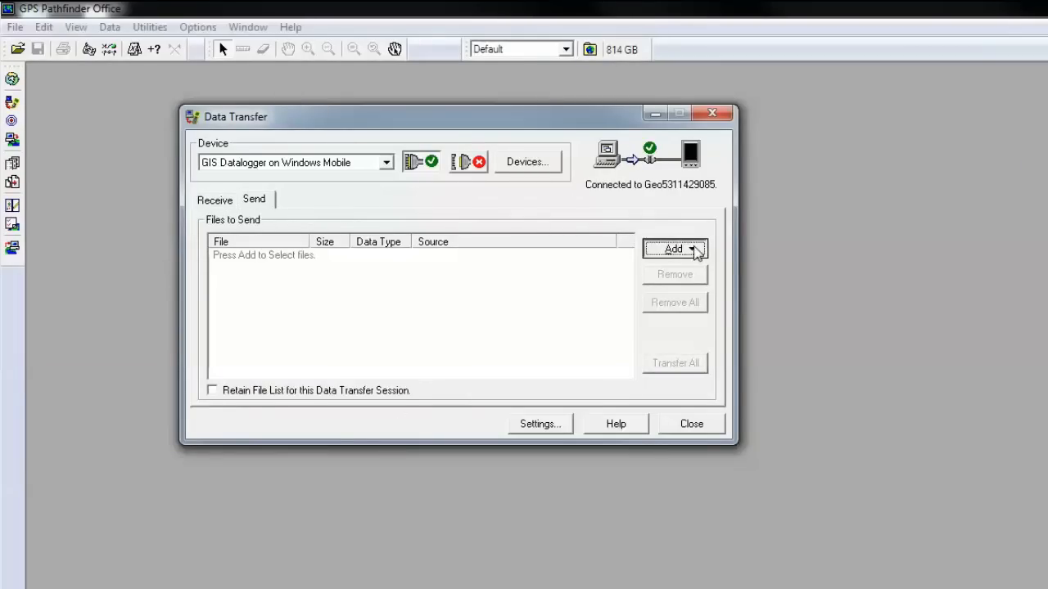
left_click(675, 248)
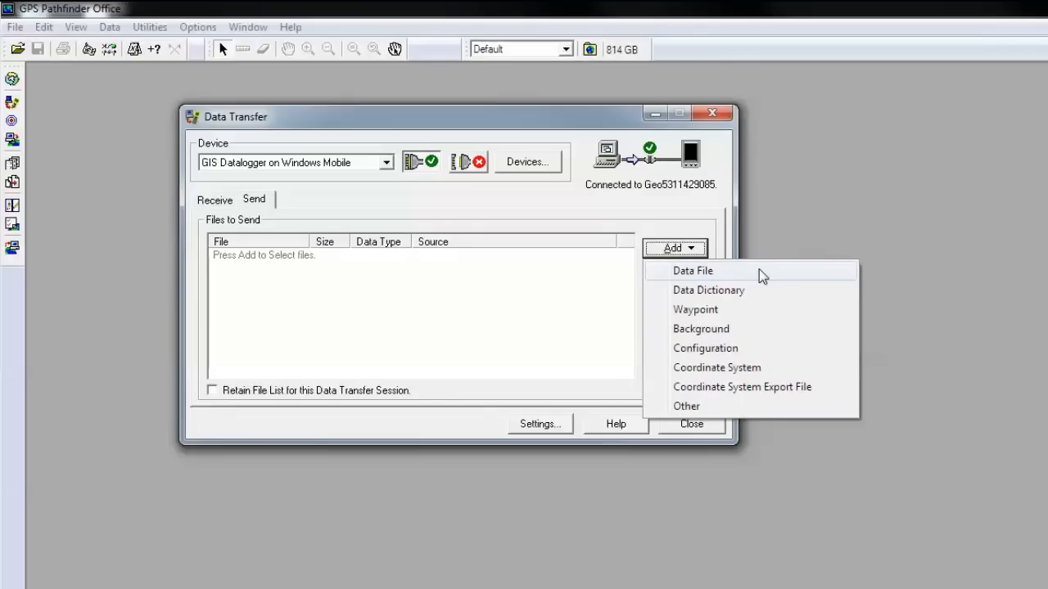
mouse_move(786, 294)
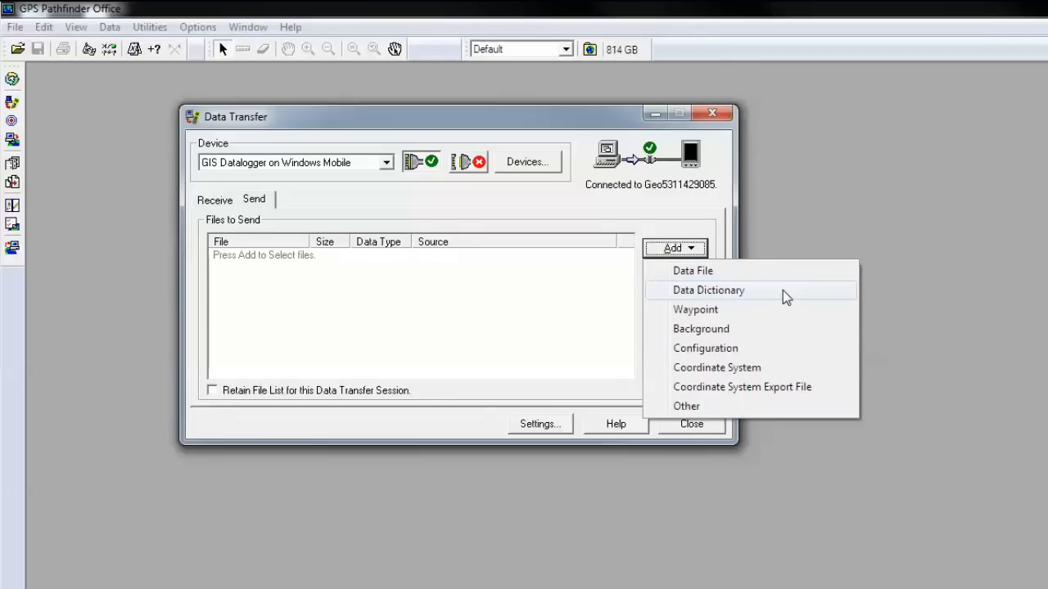
mouse_move(785, 313)
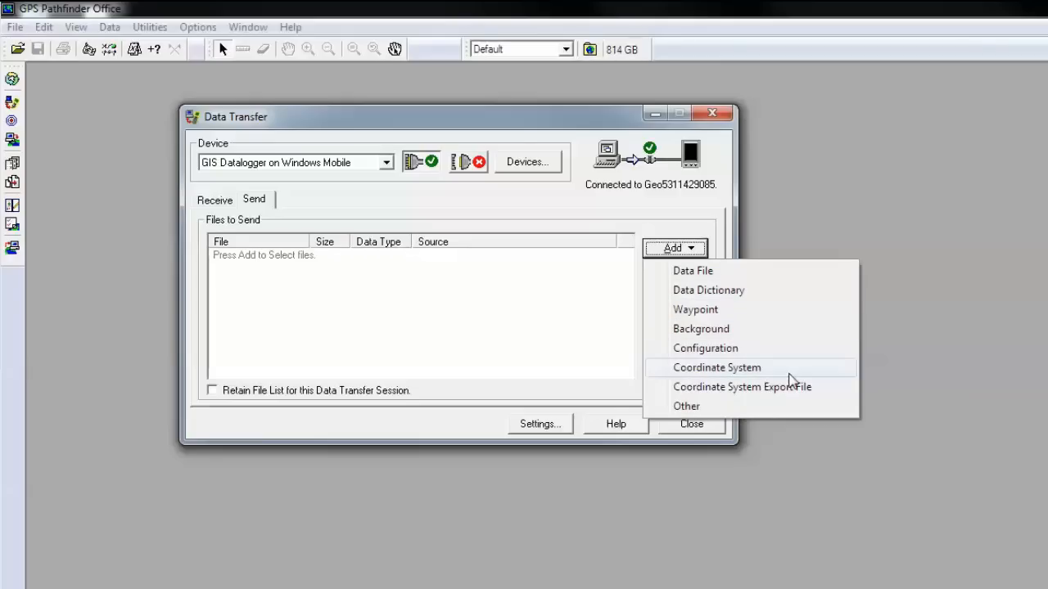
mouse_move(794, 410)
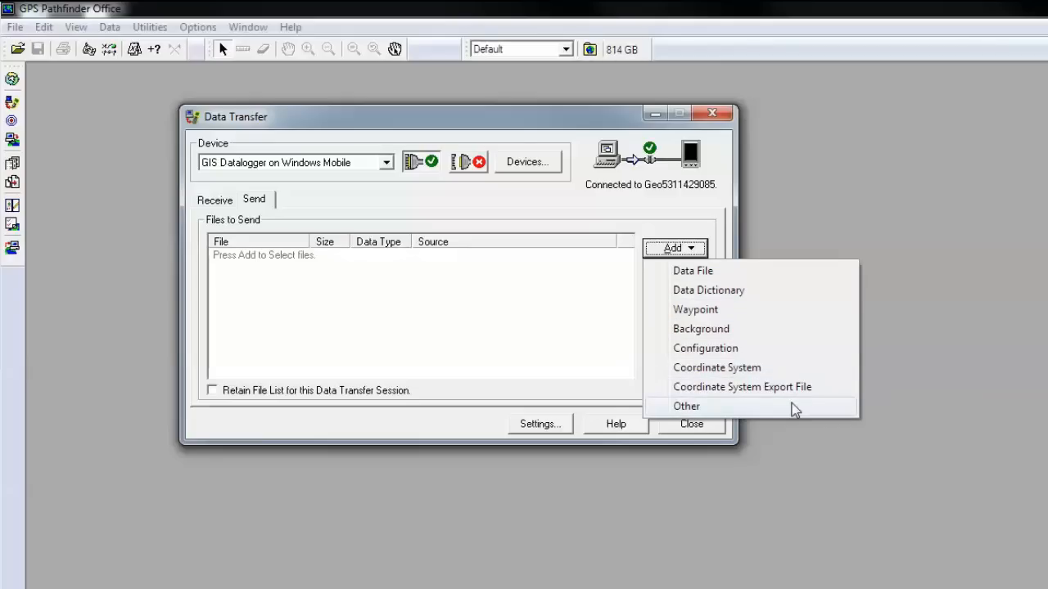
mouse_move(723, 207)
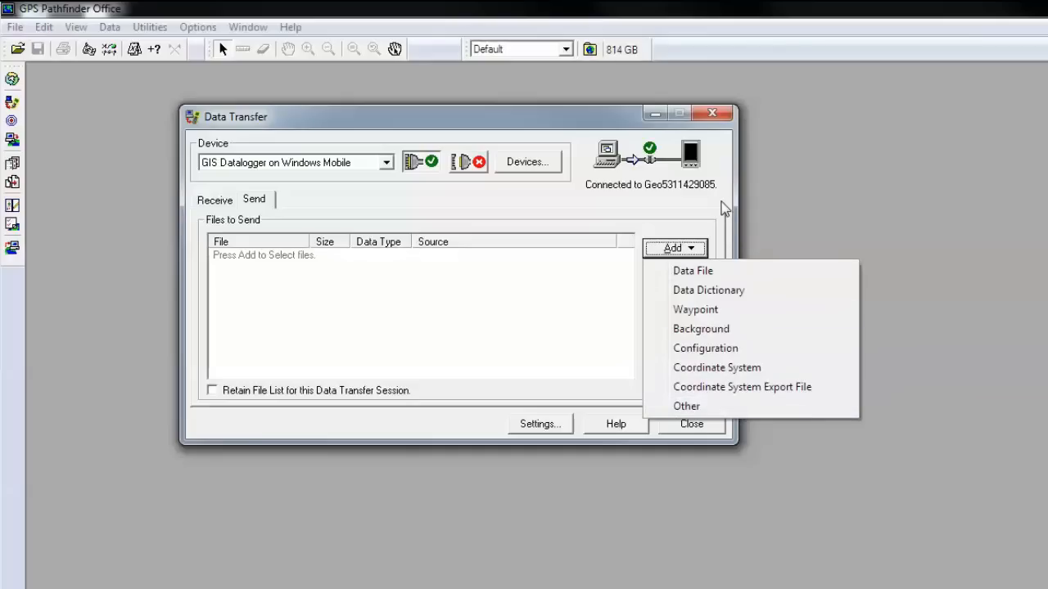
mouse_move(732, 255)
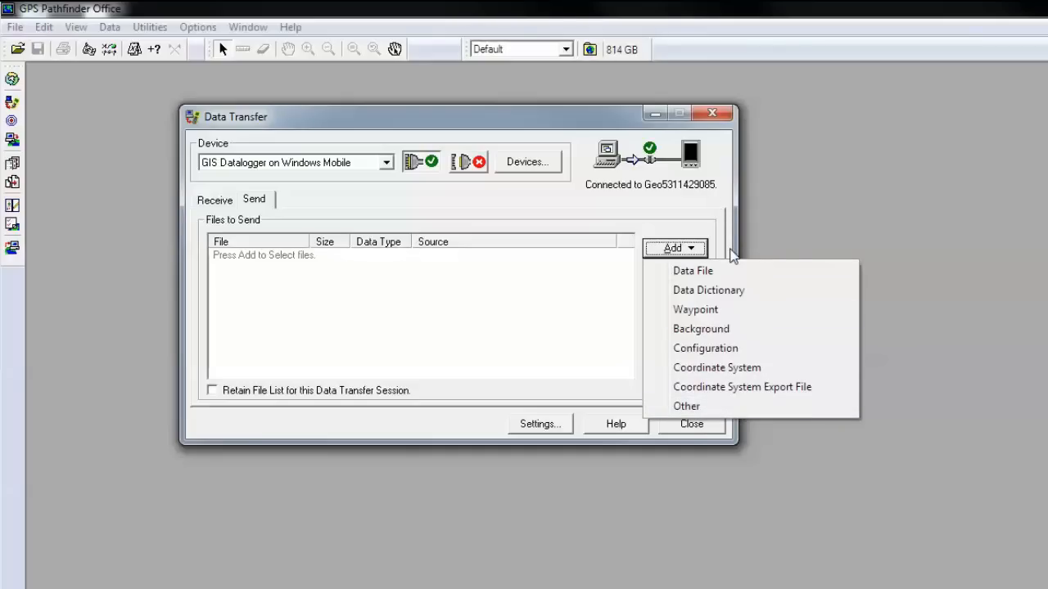
left_click(692, 270)
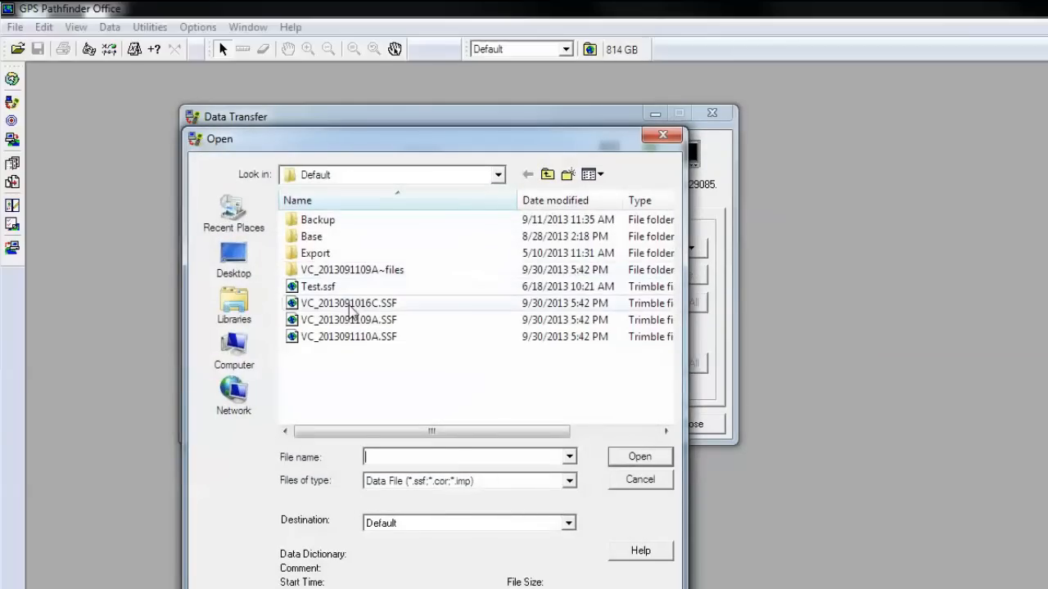
left_click(349, 303)
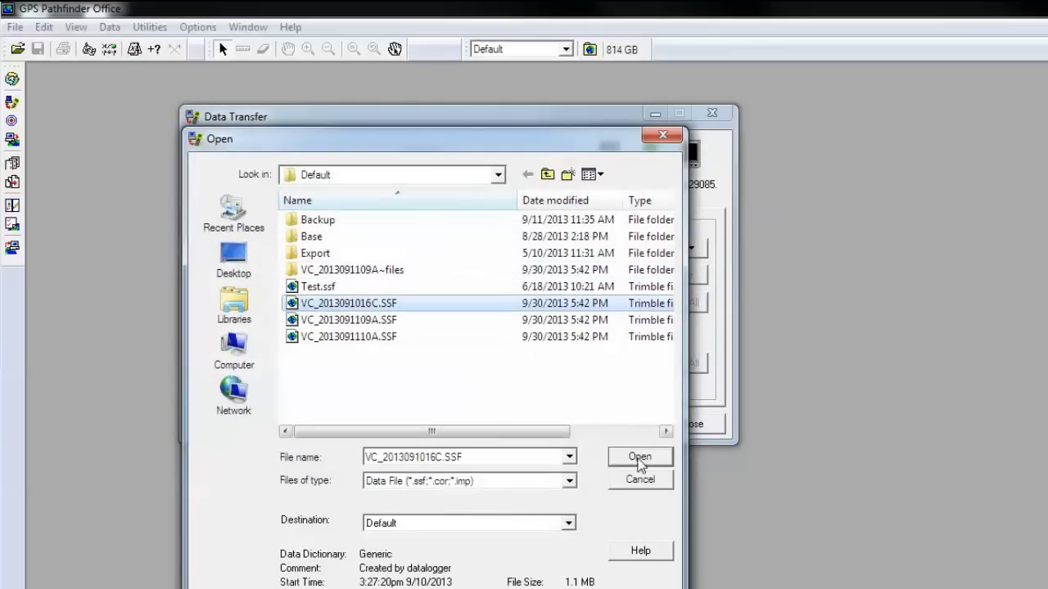
left_click(639, 457)
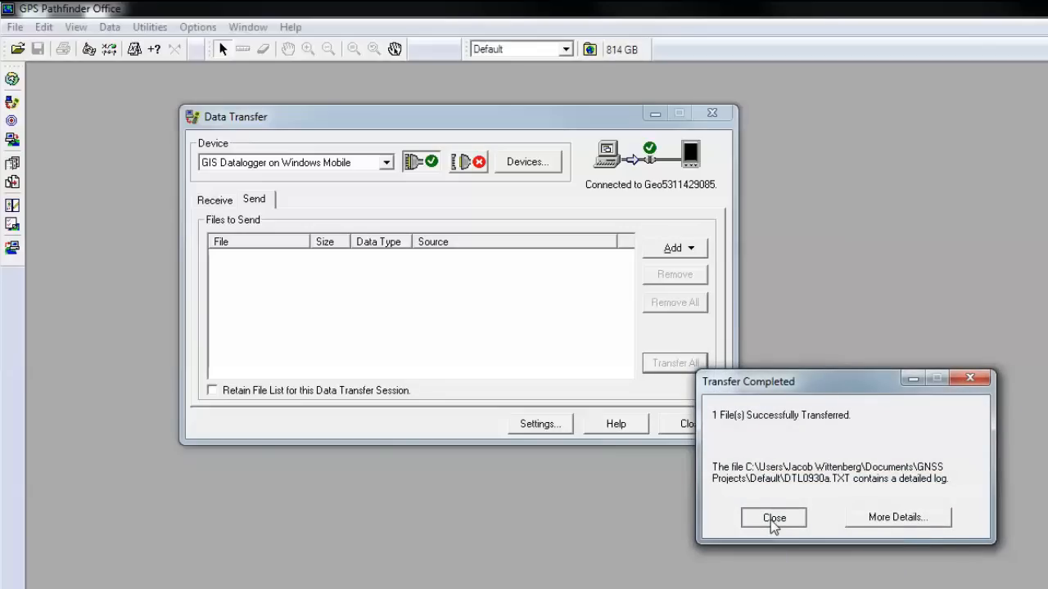
left_click(774, 518)
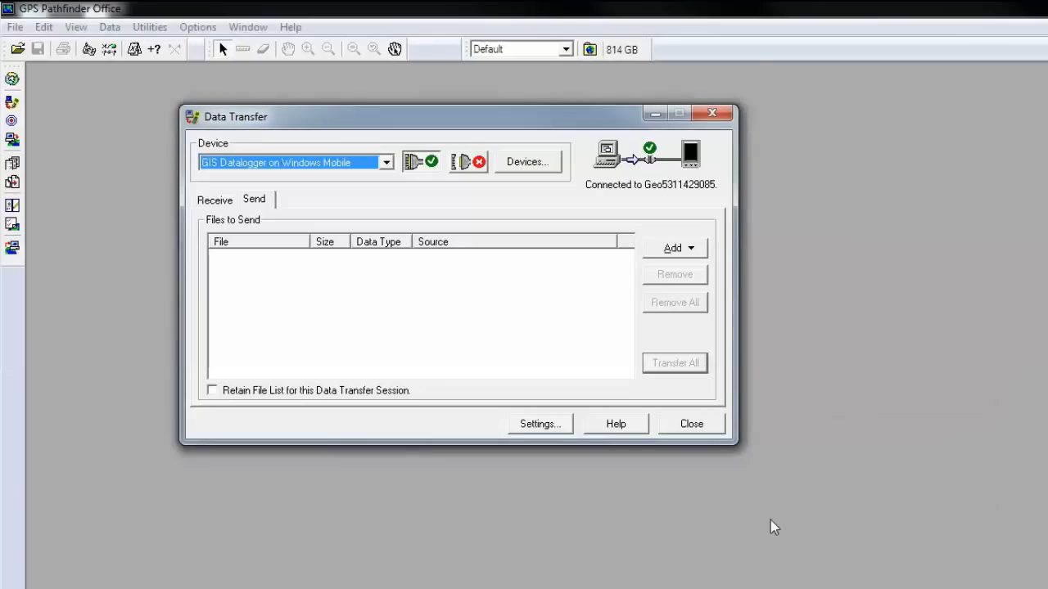